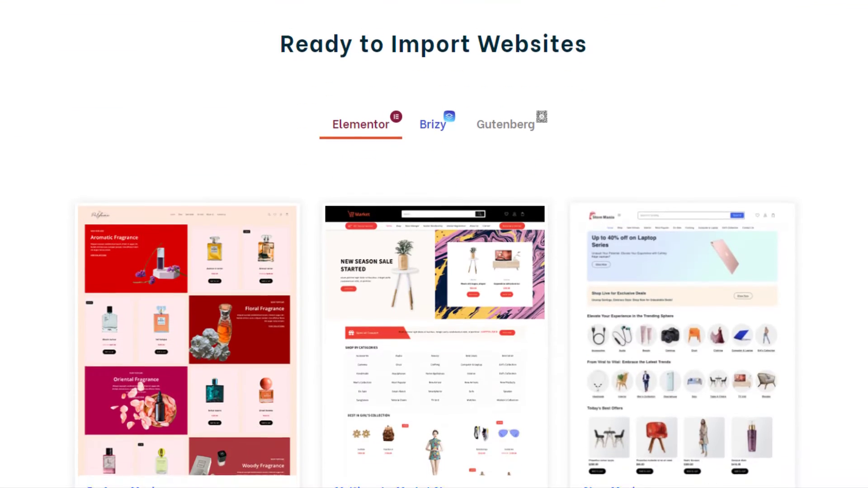
Scroll the Elementor Ready to Import gallery down to Amaze Mania, Sneaker Store and Electro Mania v2
{"action": "scroll", "scroll_direction": "down", "scroll_amount": 3}
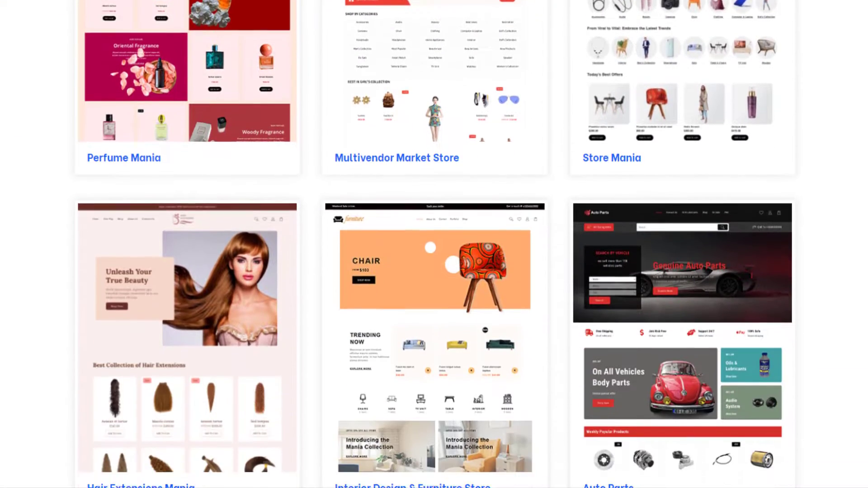
{"action": "scroll", "scroll_direction": "down", "scroll_amount": 3}
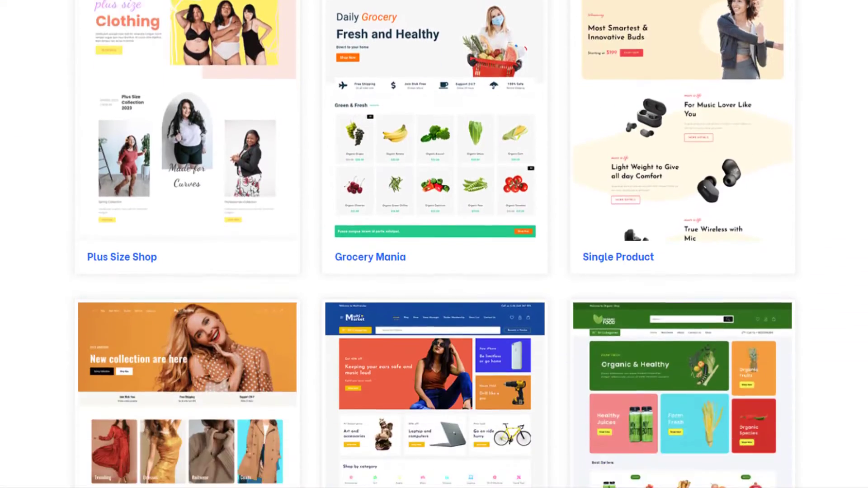
{"action": "scroll", "scroll_direction": "down", "scroll_amount": 3}
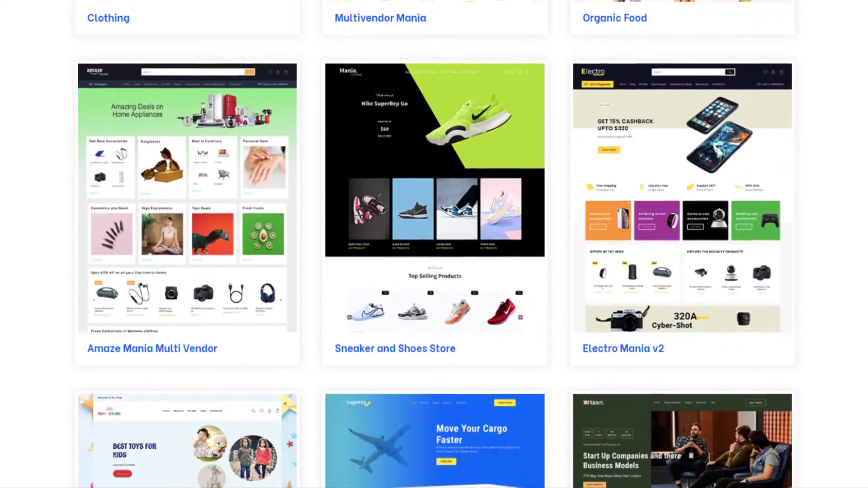
{"action": "scroll", "scroll_direction": "down", "scroll_amount": 3}
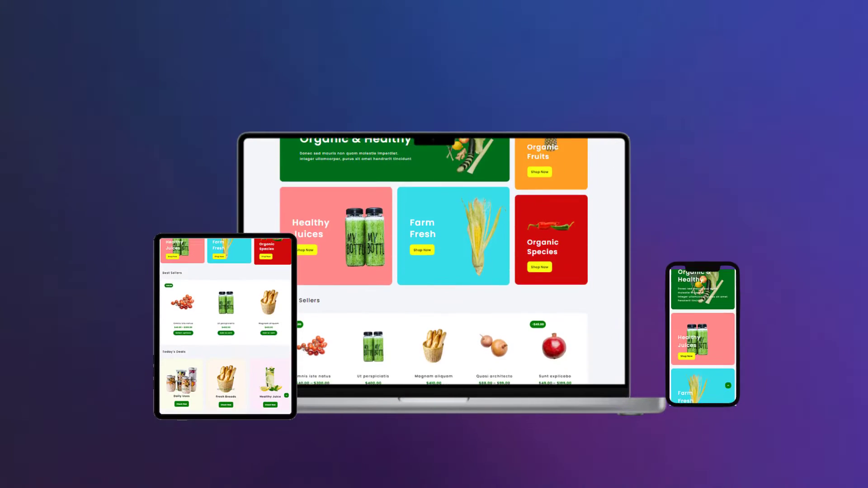
Apply the Main Header layout with centred logo and left call number, then try another arrangement
{"action": "scroll", "scroll_direction": "down", "scroll_amount": 3}
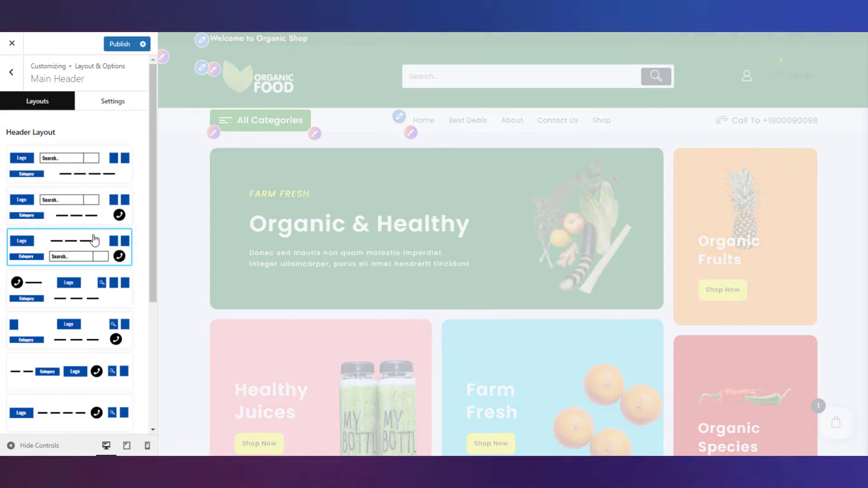
{"action": "left_click", "coordinate": [68, 331]}
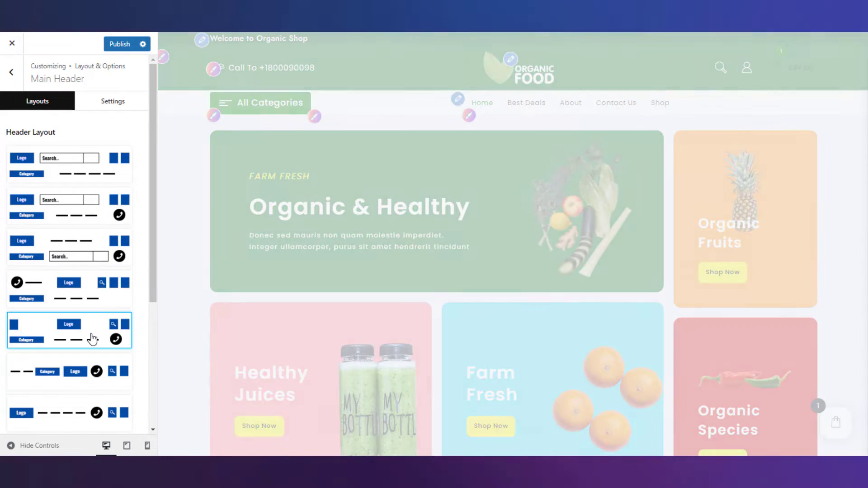
{"action": "left_click", "coordinate": [11, 73]}
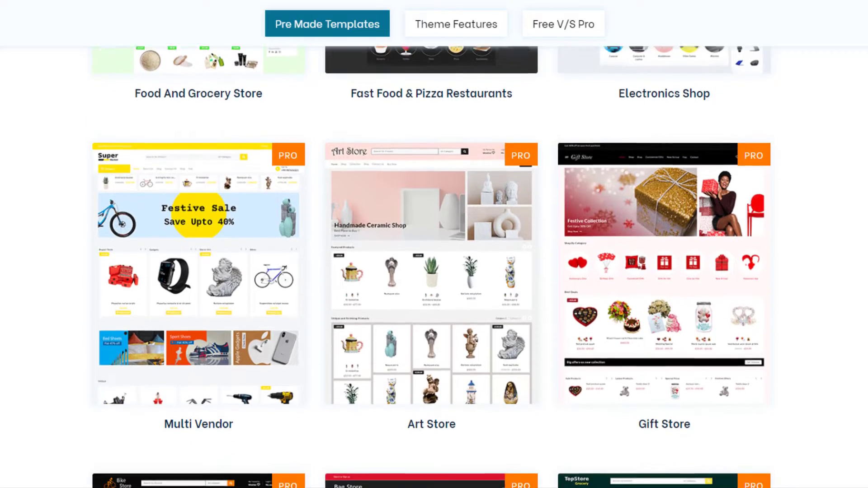
Scroll the Pre Made Templates section down to the PRO Plant Store, Pet Store and Tools Shop
{"action": "scroll", "scroll_direction": "down", "scroll_amount": 3}
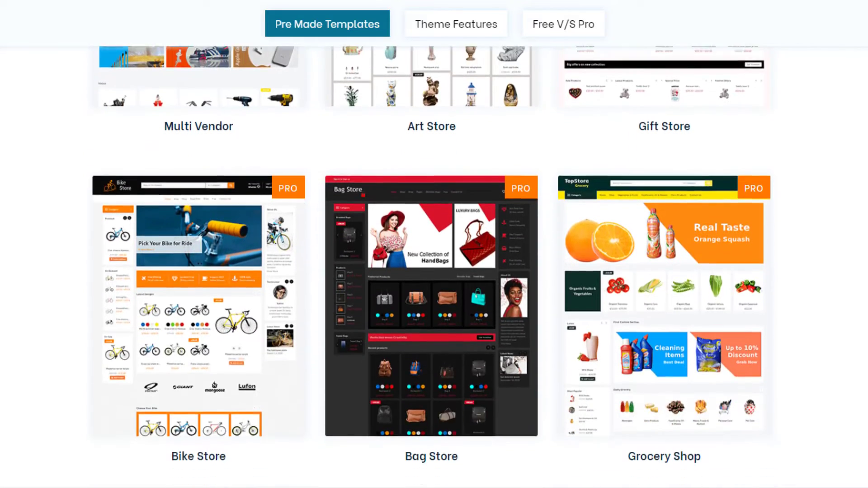
{"action": "scroll", "scroll_direction": "down", "scroll_amount": 3}
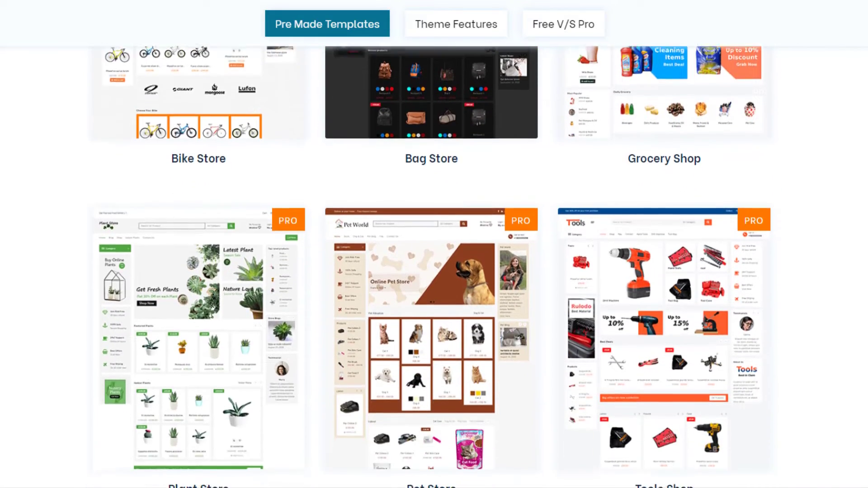
{"action": "scroll", "scroll_direction": "down", "scroll_amount": 3}
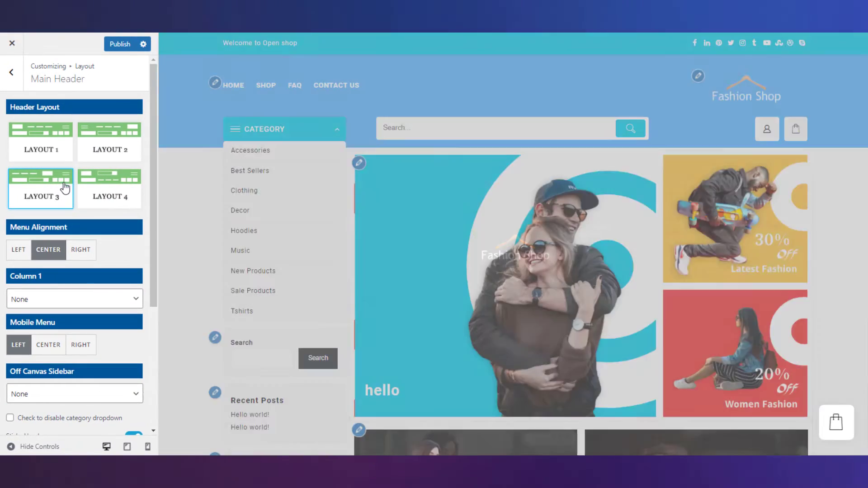
Apply the Layout 3 header preset with logo, wide search bar and category menu, and view the site
{"action": "left_click", "coordinate": [41, 137]}
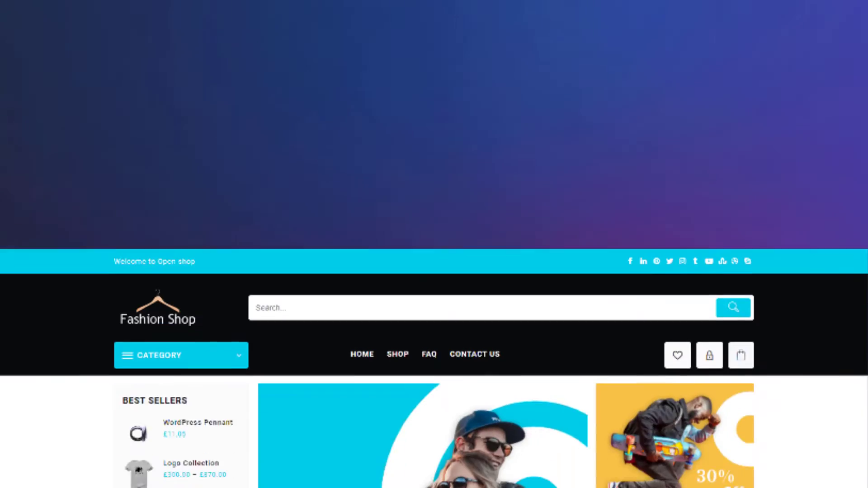
{"action": "scroll", "scroll_direction": "down", "scroll_amount": 3}
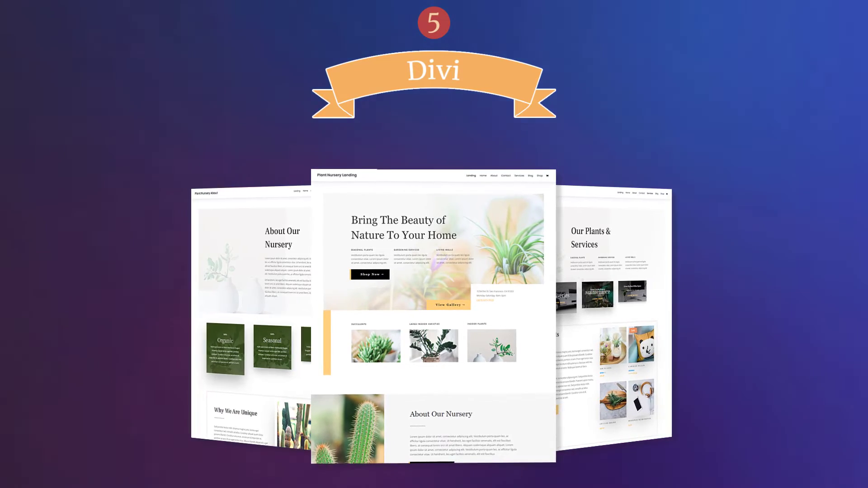
Scroll the Divi Layout Pack gallery down to the Florist, SaaS Company and Web Agency packs
{"action": "scroll", "scroll_direction": "down", "scroll_amount": 3}
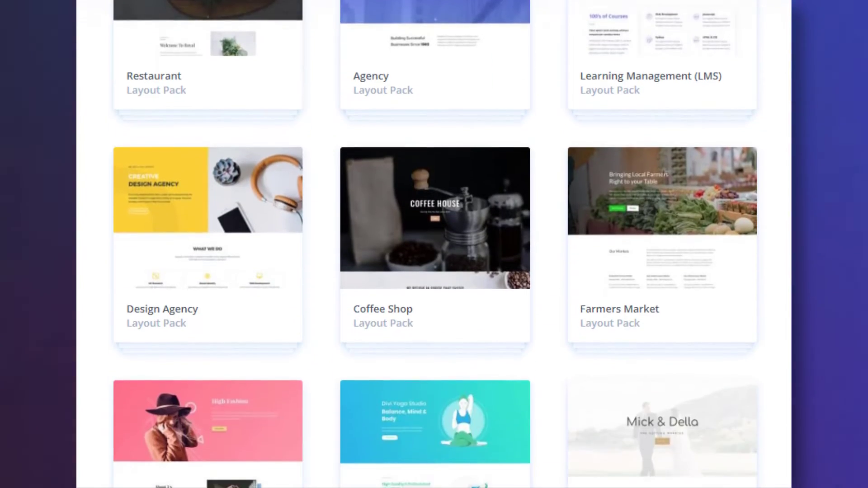
{"action": "scroll", "scroll_direction": "down", "scroll_amount": 3}
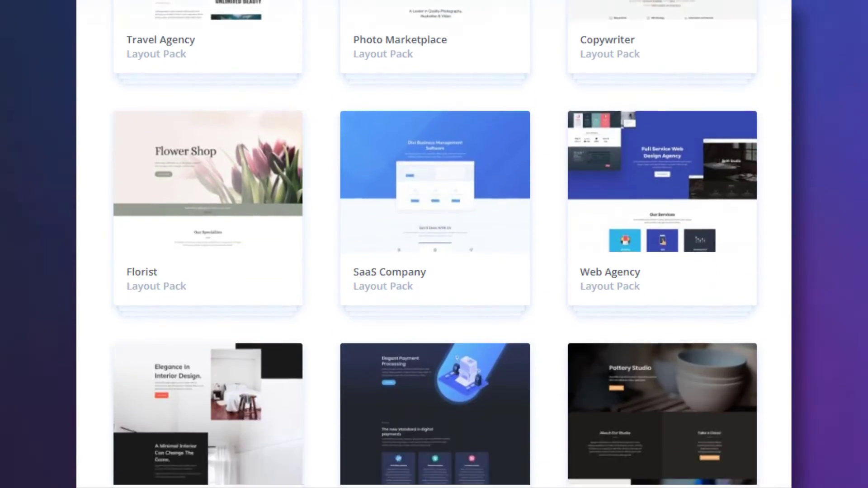
{"action": "scroll", "scroll_direction": "down", "scroll_amount": 3}
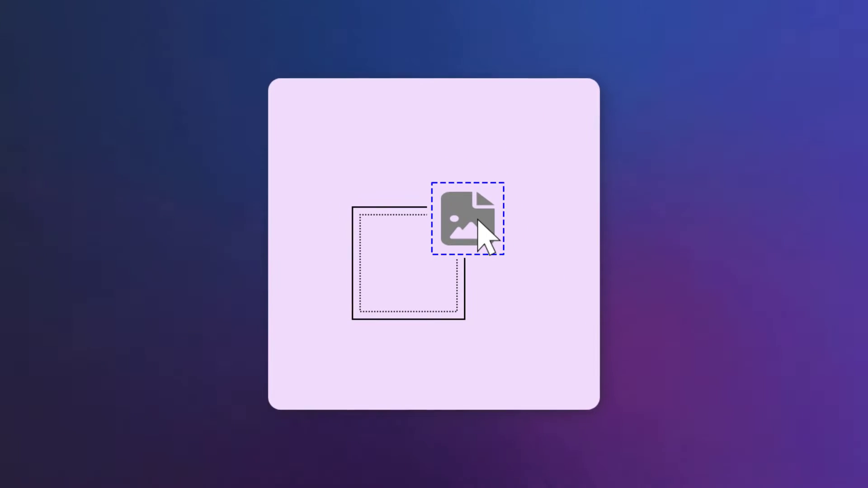
Find the border setting via Element Settings search, then reach the image's Transform skew option
{"action": "left_click", "coordinate": [467, 216]}
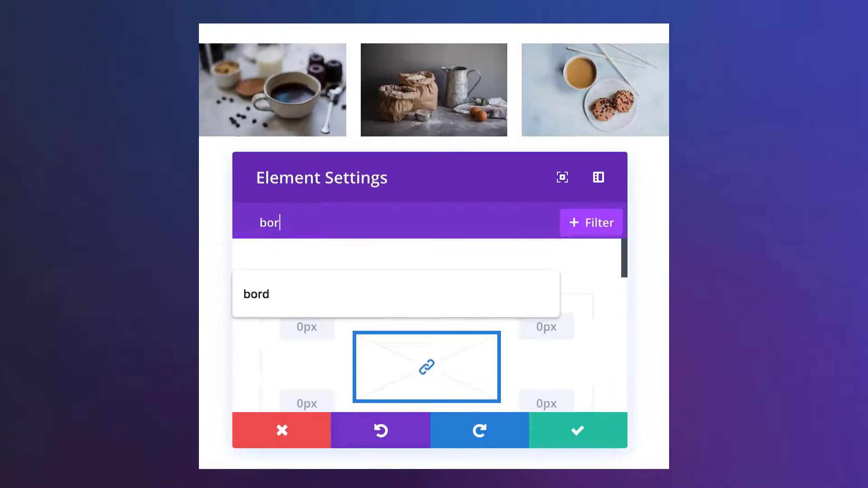
{"action": "left_click", "coordinate": [256, 294]}
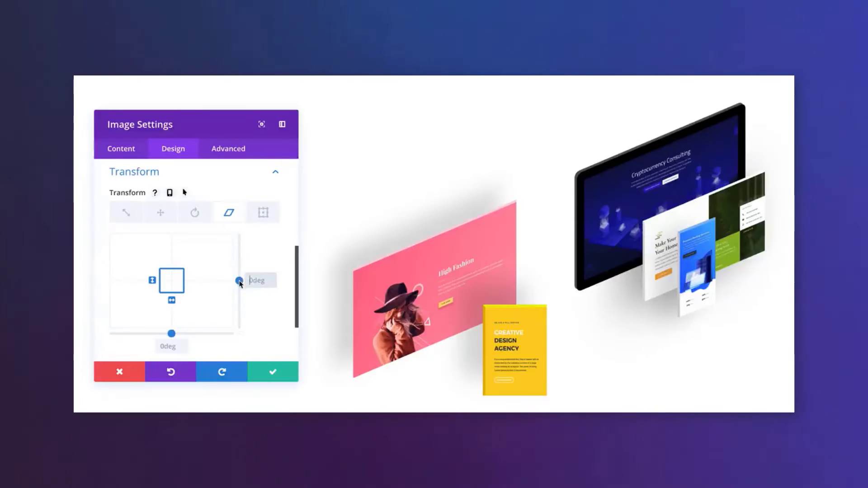
{"action": "left_click", "coordinate": [194, 211]}
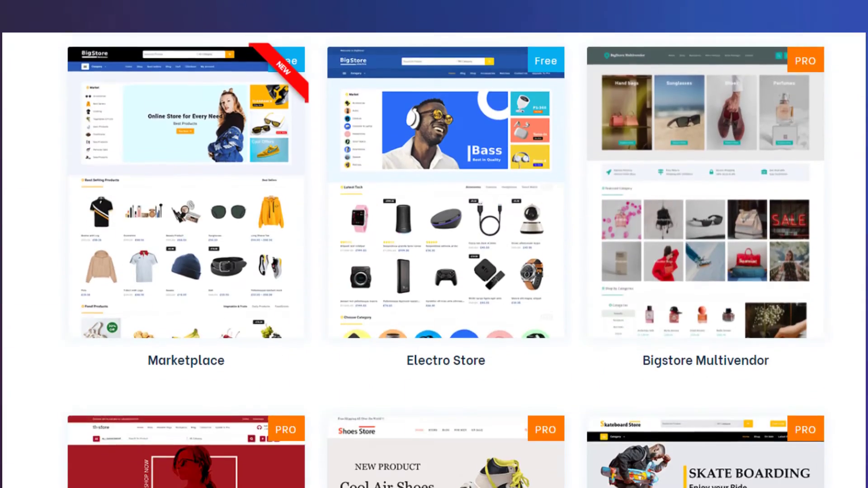
Browse BigStore templates, select the Tabbed Product List Carousel front page section, and view the Multivendor storefront
{"action": "scroll", "scroll_direction": "down", "scroll_amount": 3}
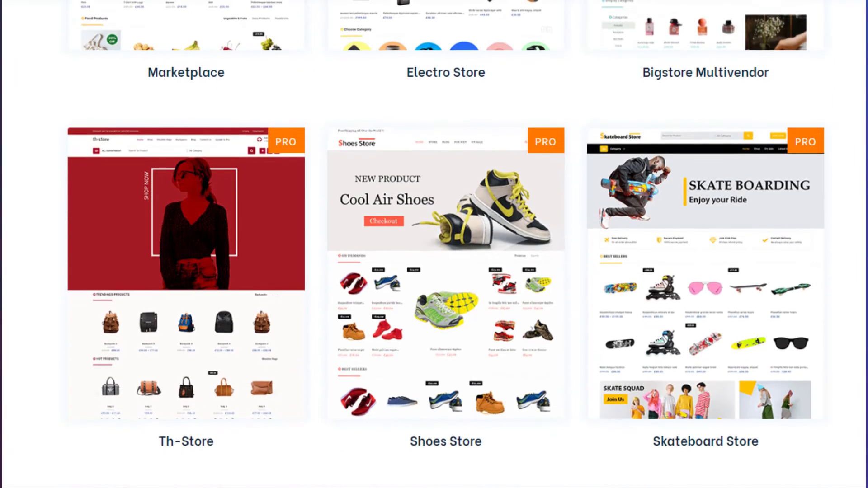
{"action": "scroll", "scroll_direction": "down", "scroll_amount": 3}
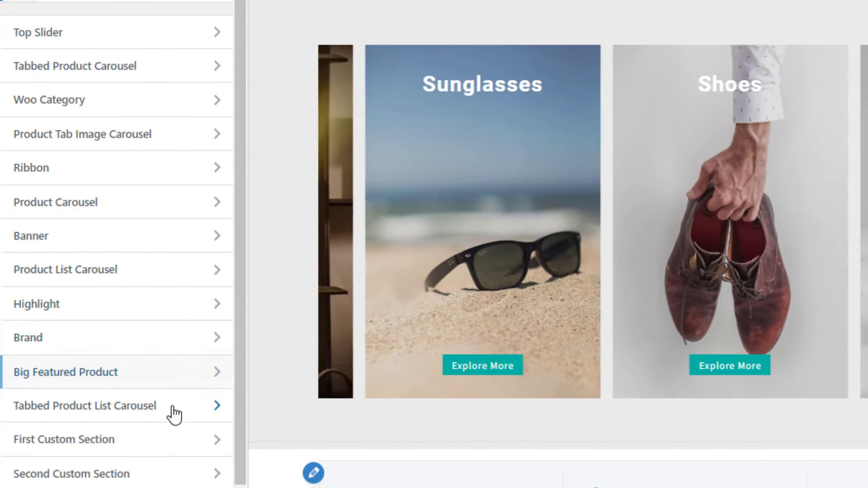
{"action": "left_click", "coordinate": [63, 439]}
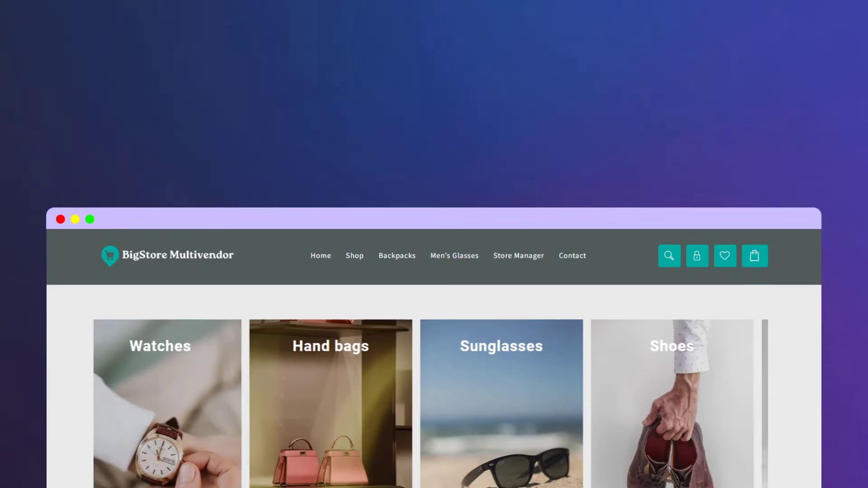
{"action": "scroll", "scroll_direction": "down", "scroll_amount": 3}
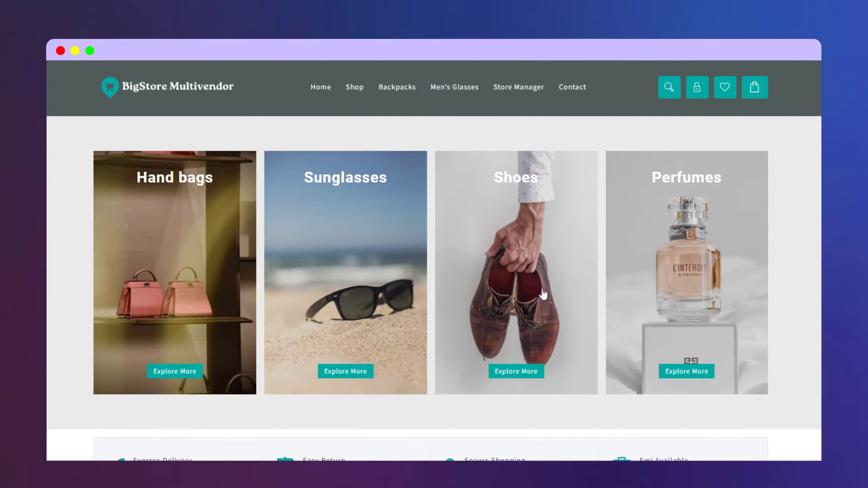